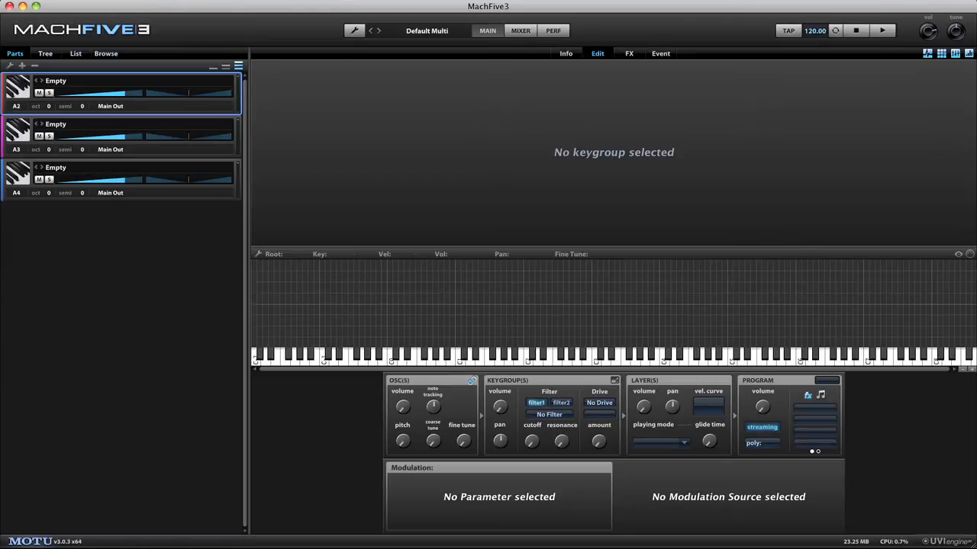
mouse_move(912, 156)
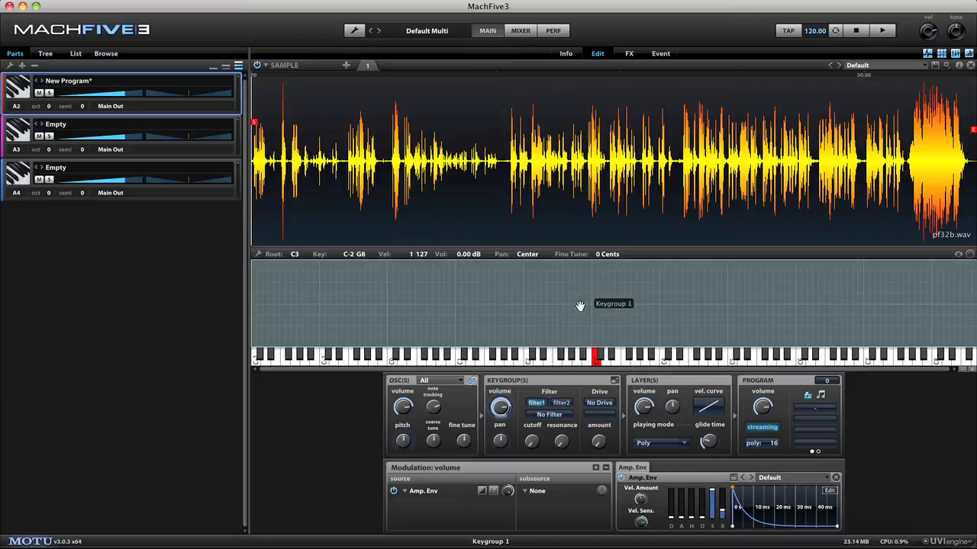
mouse_move(952, 360)
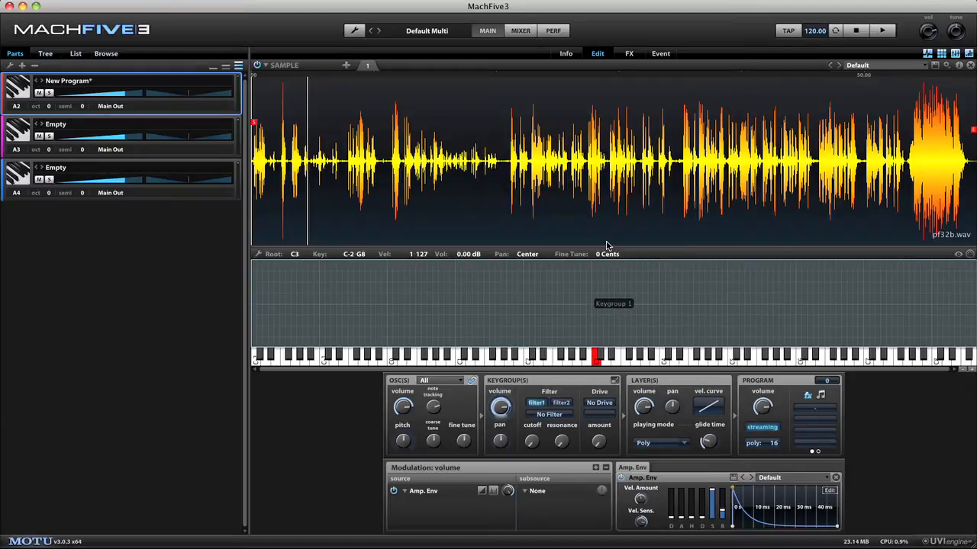
mouse_move(623, 363)
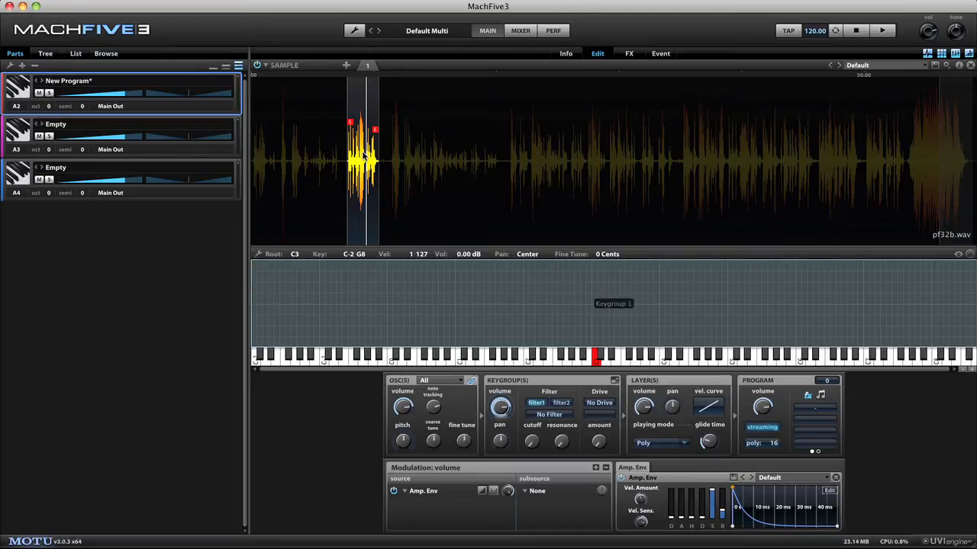
mouse_move(439, 374)
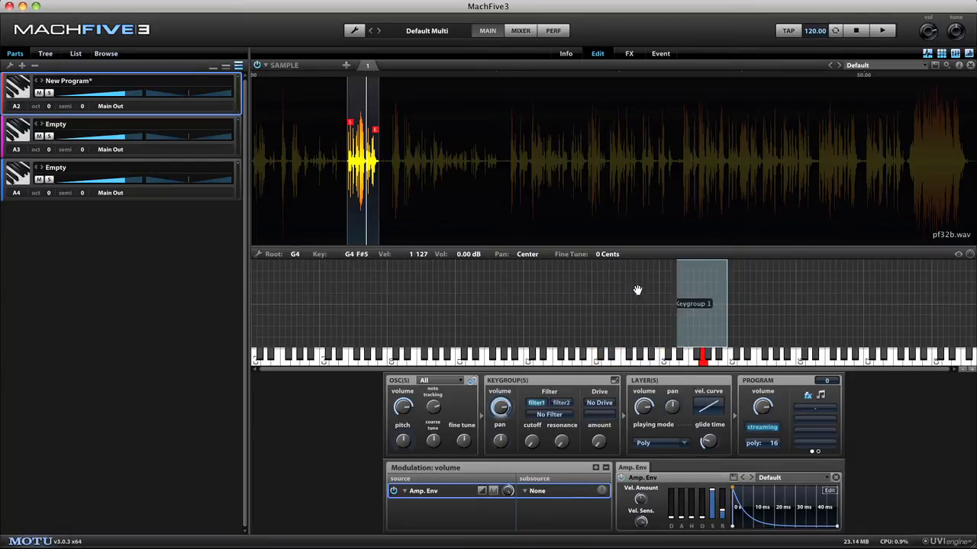
Step: Move Keygroup 1 down to B-1–F0 rooted at C0 and narrow it to a few keys
left_click_drag(701, 305, 358, 305)
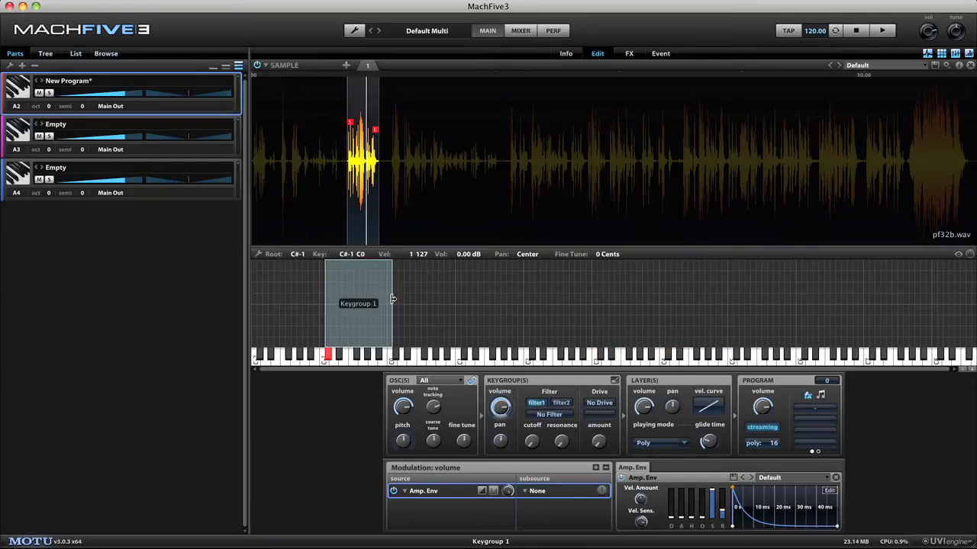
left_click_drag(390, 302, 354, 302)
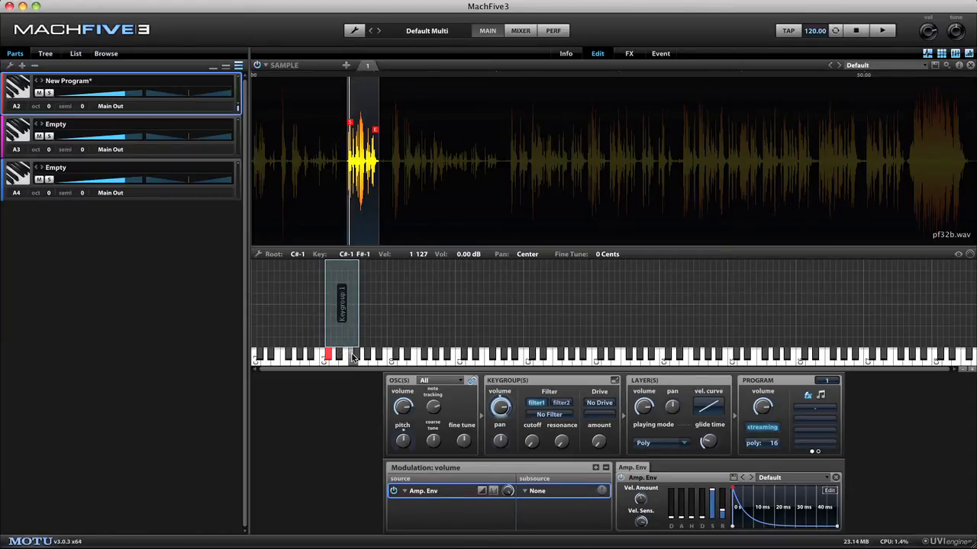
left_click(355, 357)
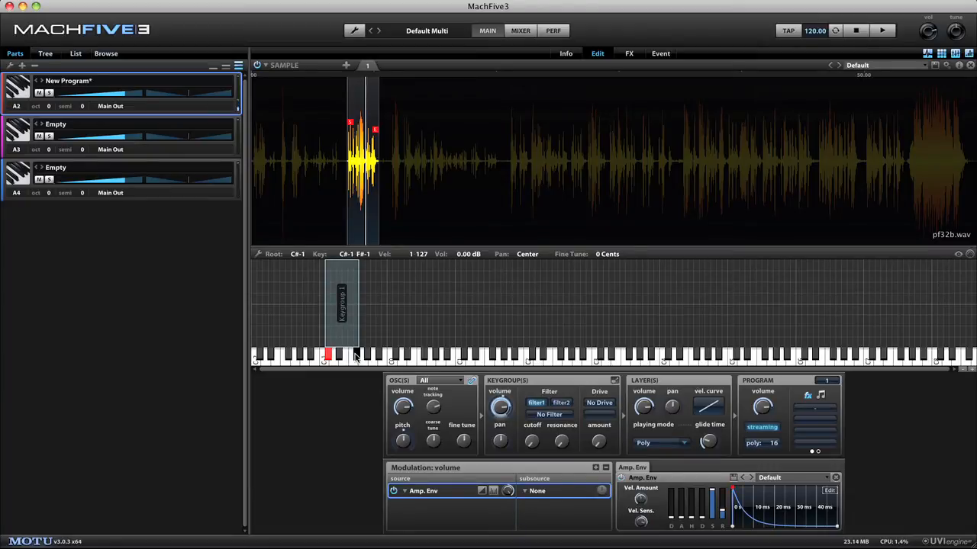
left_click(328, 354)
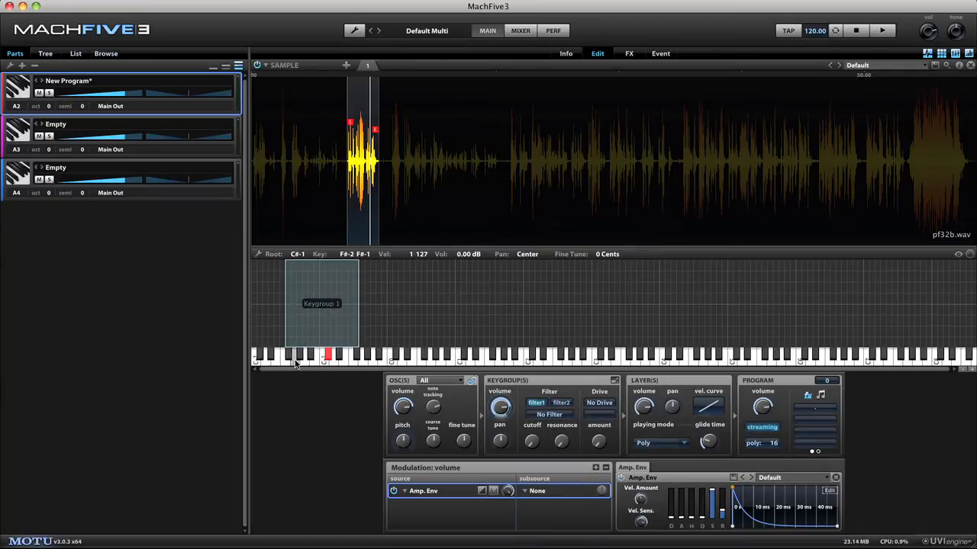
left_click(321, 305)
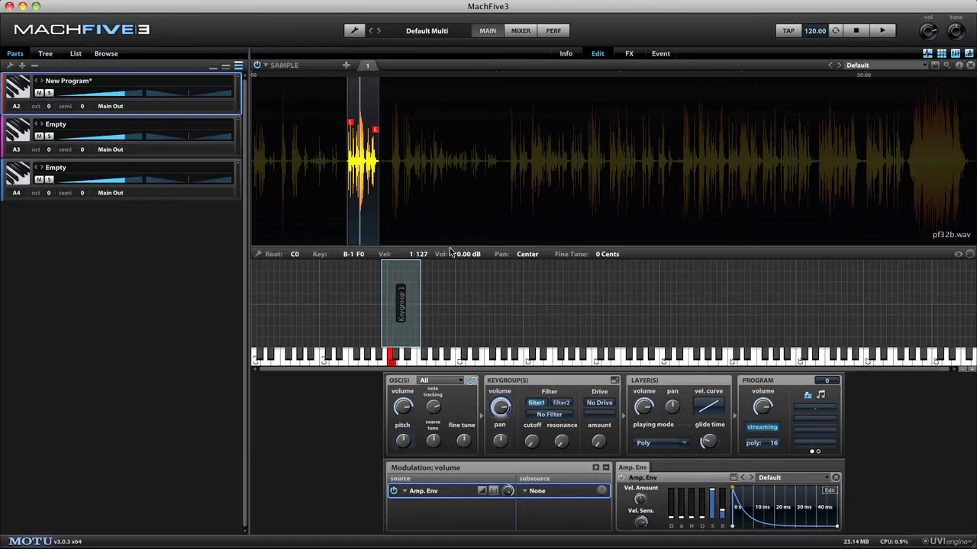
left_click(403, 305)
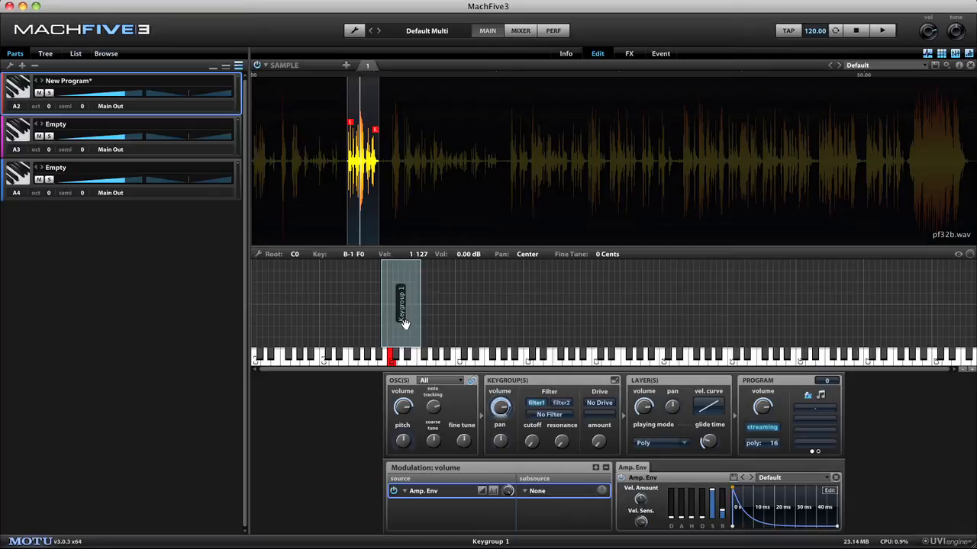
Step: Copy the selected low keygroup via its context menu for pasting as a second keygroup
right_click(403, 313)
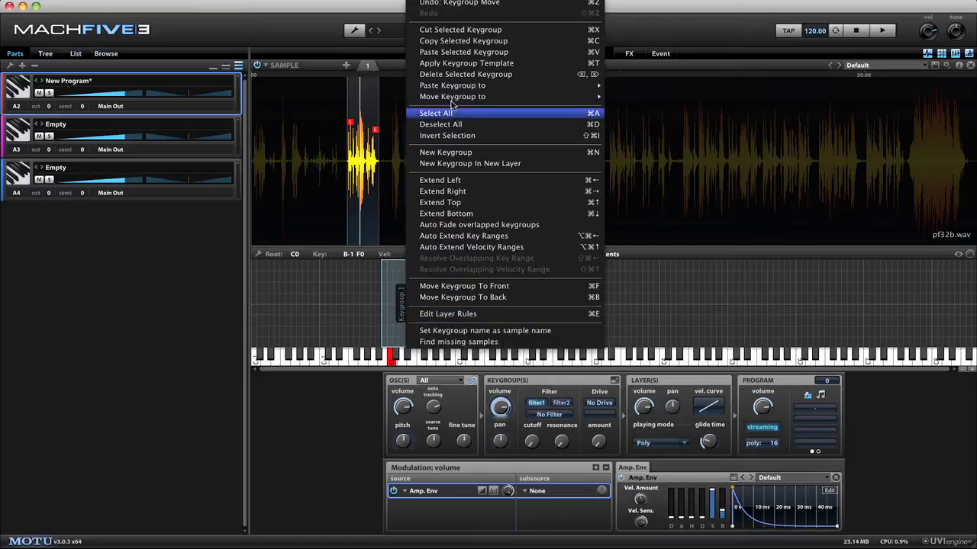
mouse_move(464, 40)
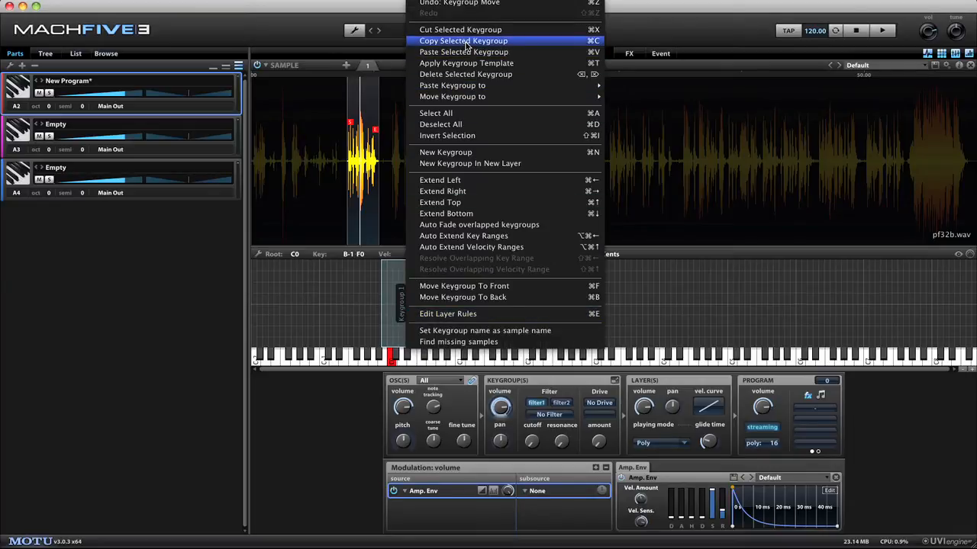
mouse_move(467, 63)
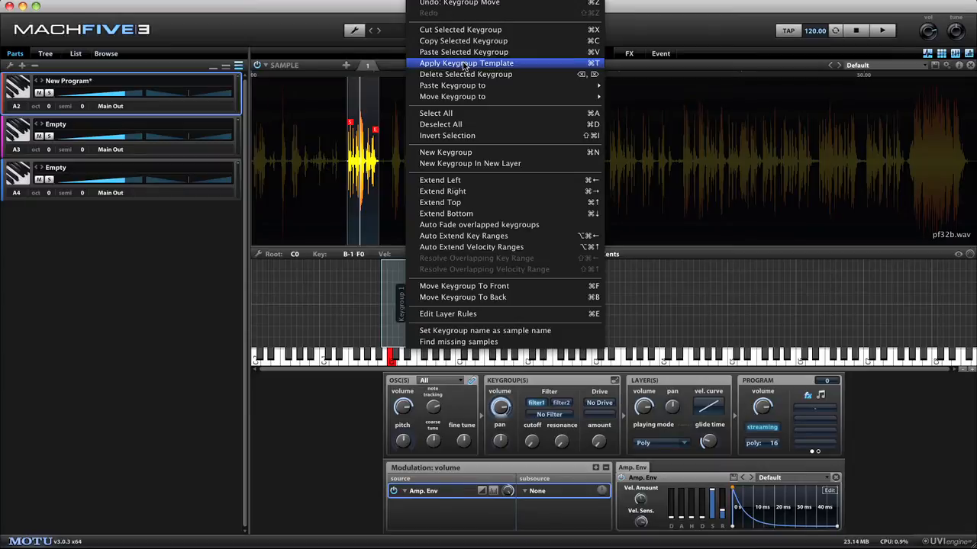
mouse_move(457, 110)
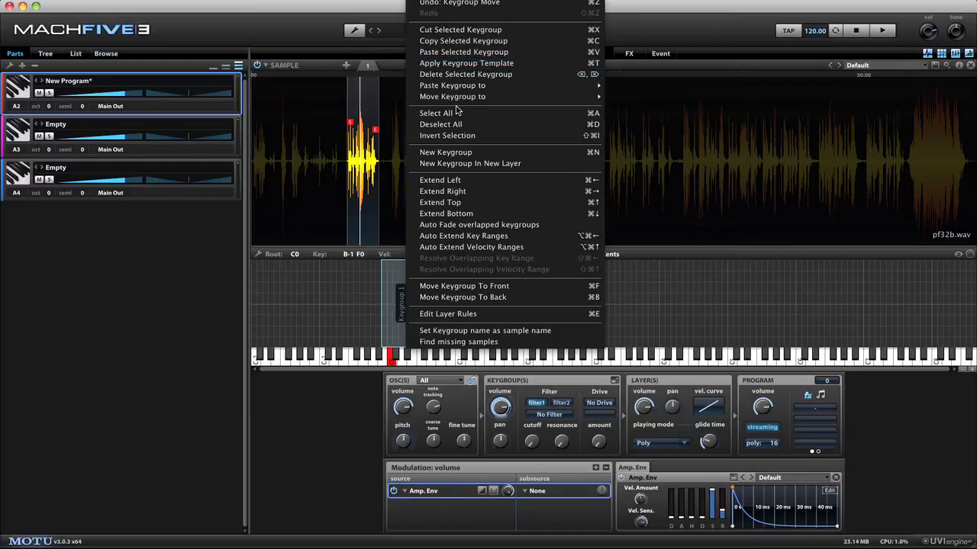
mouse_move(470, 163)
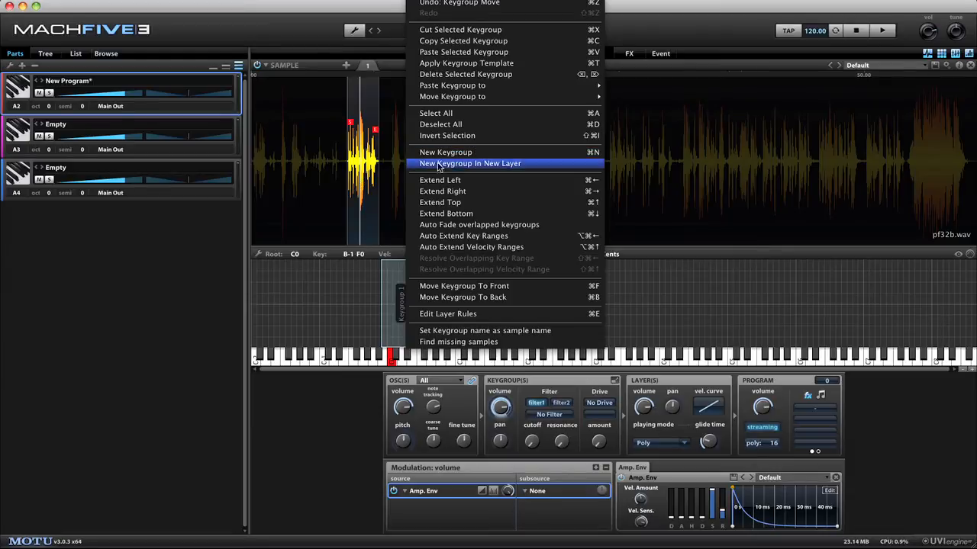
mouse_move(458, 39)
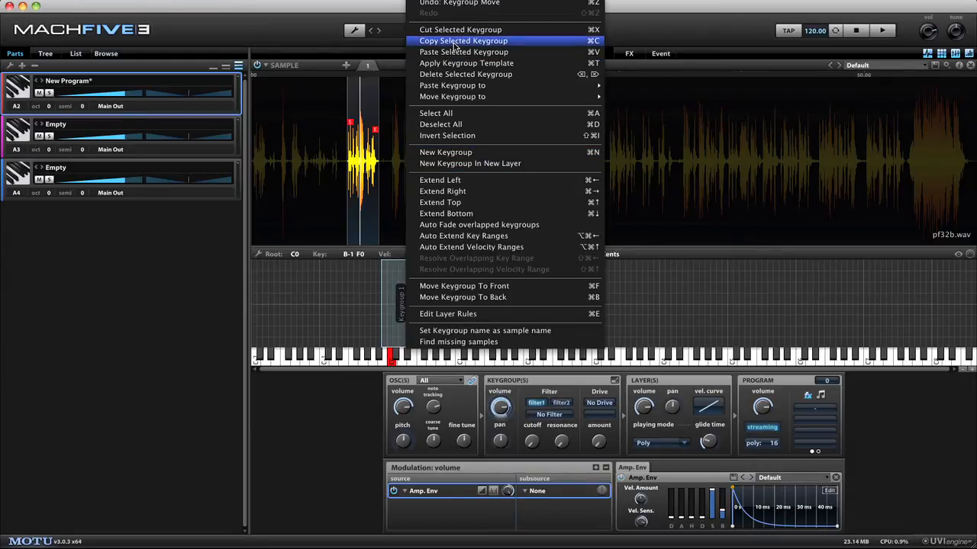
left_click(464, 40)
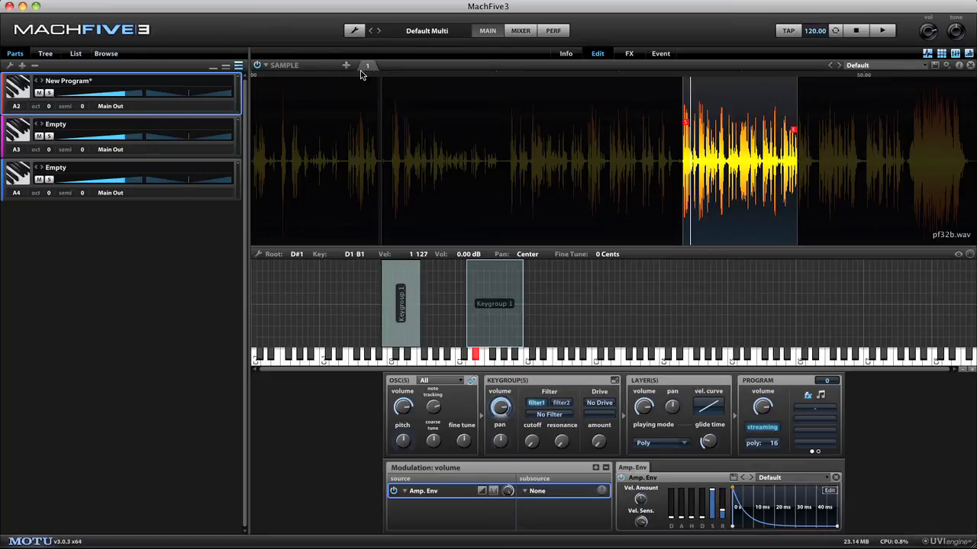
Step: Switch the keygroup oscillator to Slice mode and audition the sliced sample
left_click(262, 64)
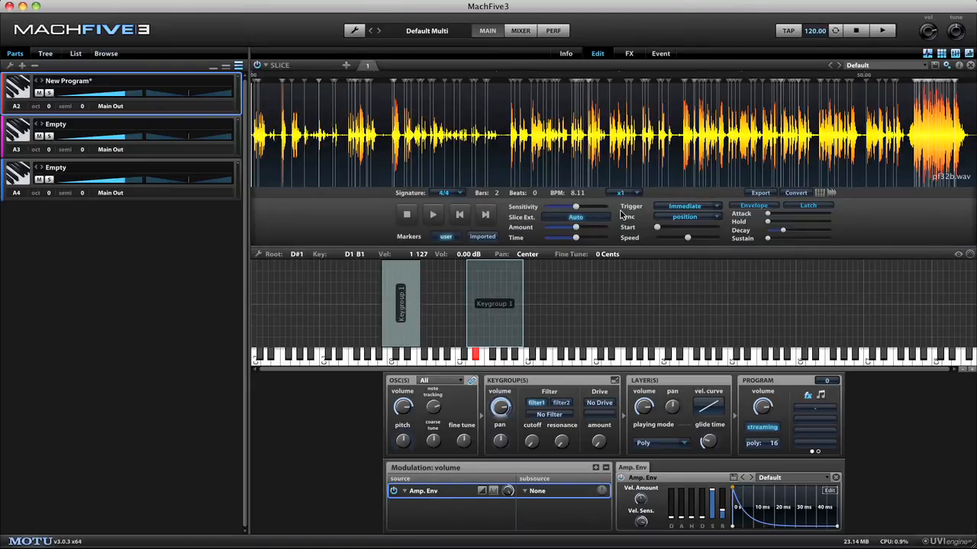
left_click(433, 214)
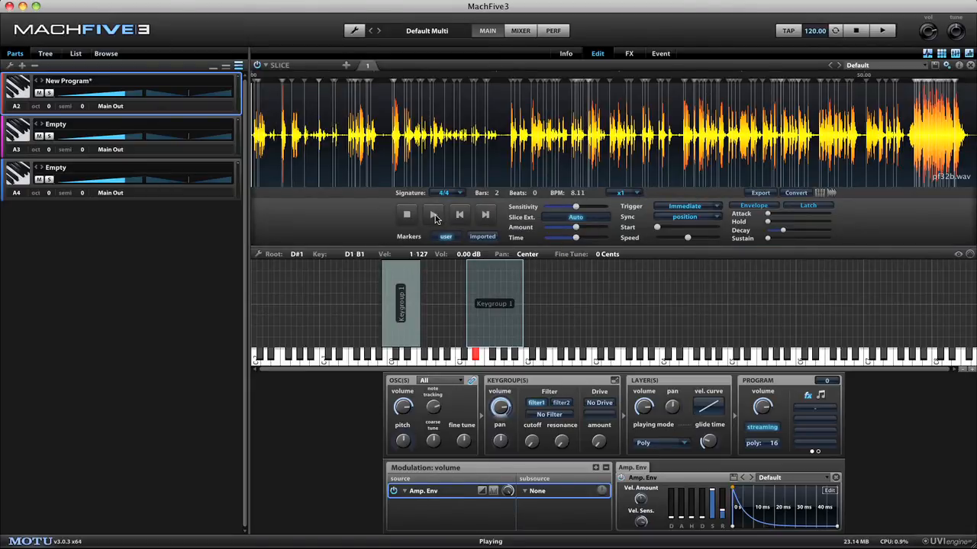
left_click(625, 193)
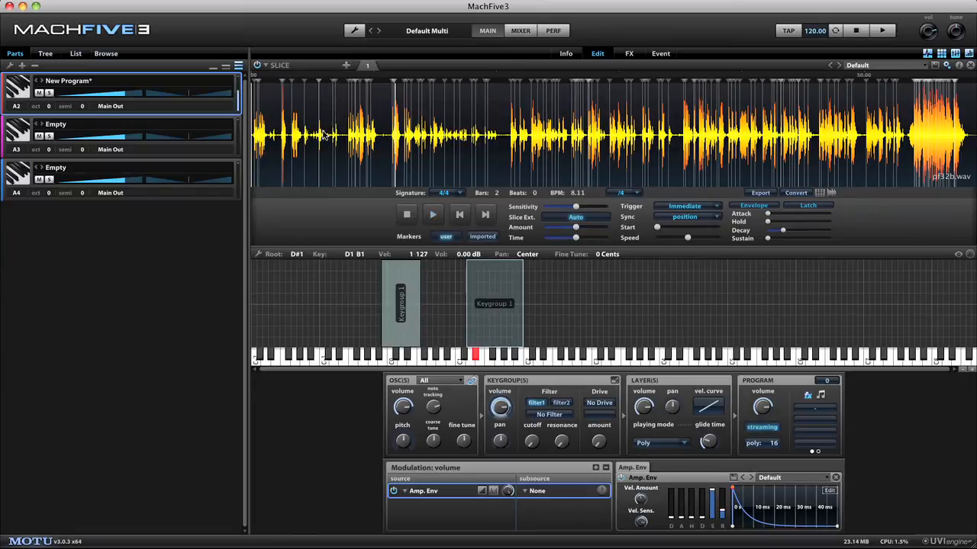
left_click(280, 64)
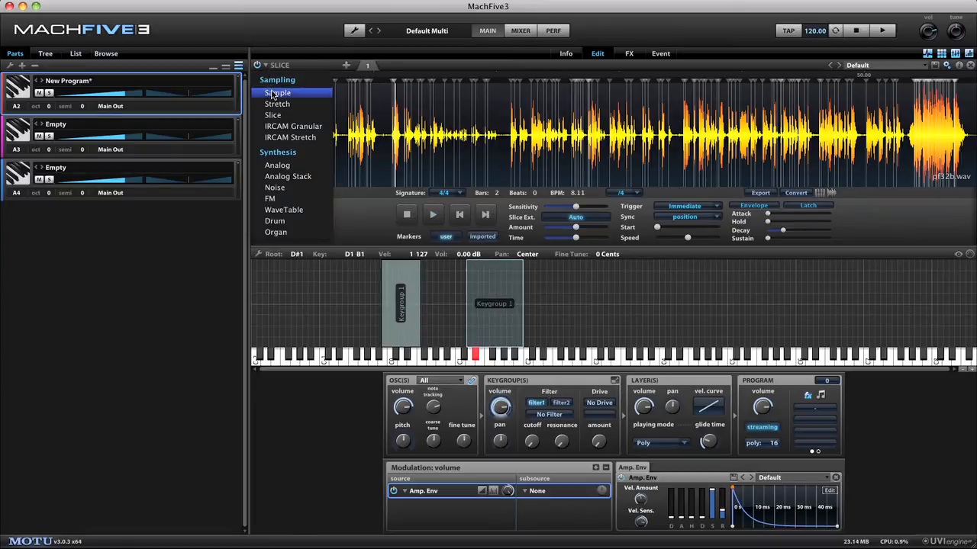
Step: Return the oscillator to Sample mode and select the D1–B1 keygroup
left_click(277, 93)
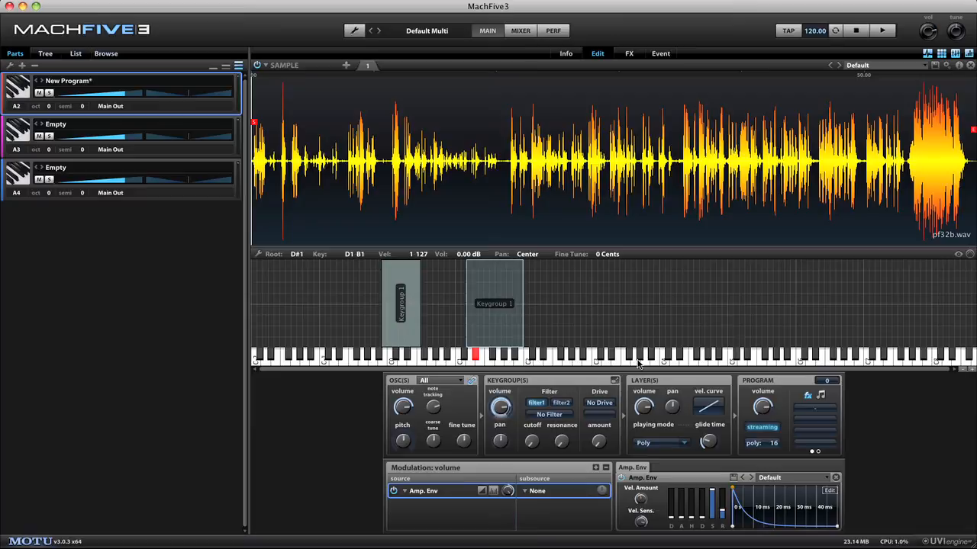
mouse_move(625, 363)
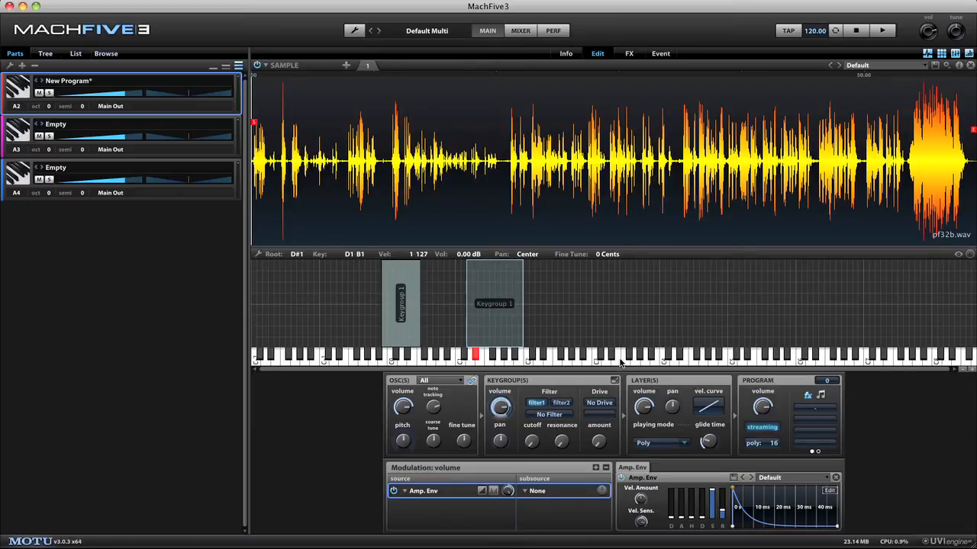
mouse_move(450, 293)
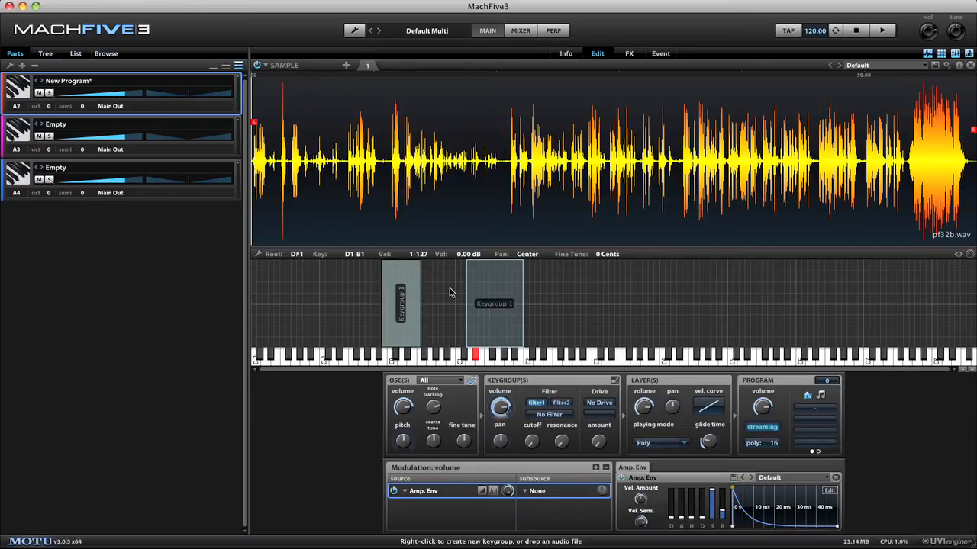
left_click(494, 302)
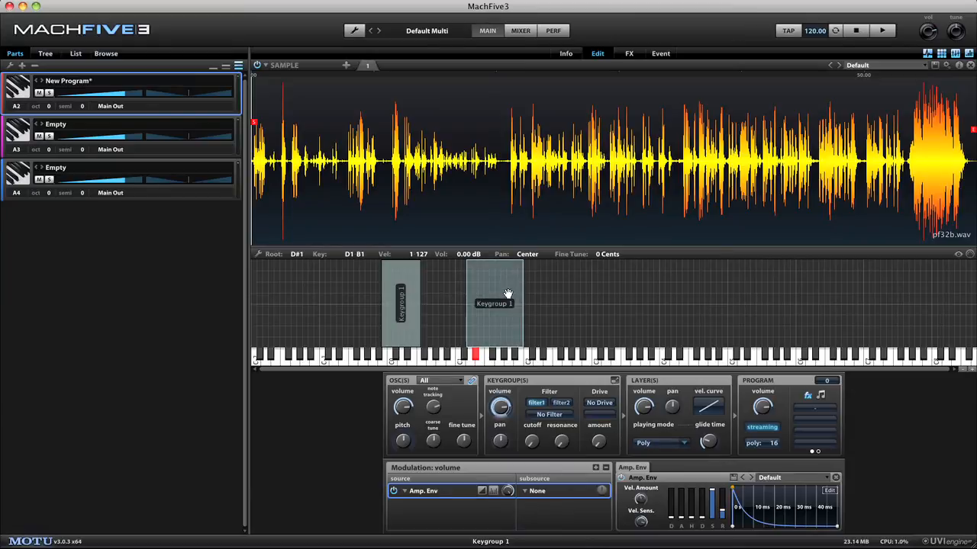
Step: Bring up the D1–B1 keygroup's commands, then show the oscillator type list
right_click(494, 304)
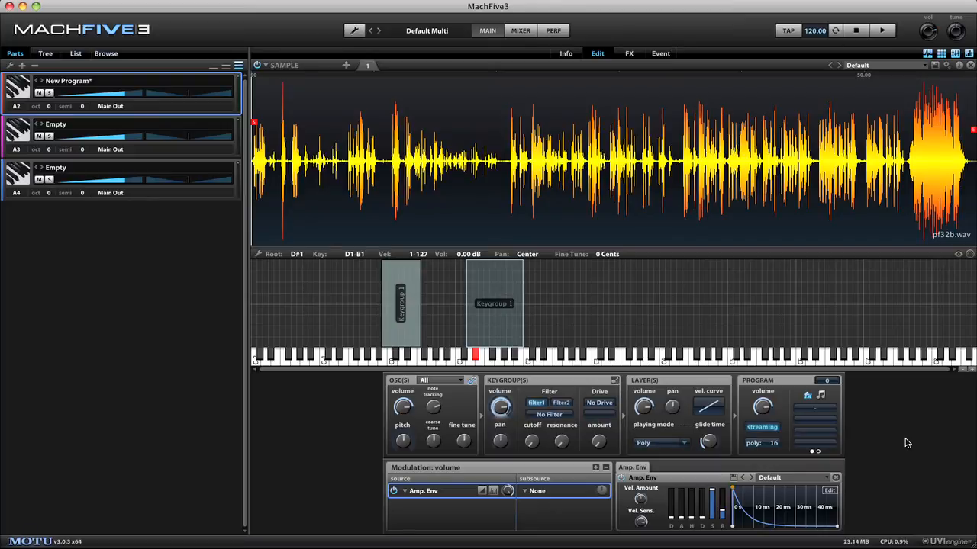
mouse_move(894, 393)
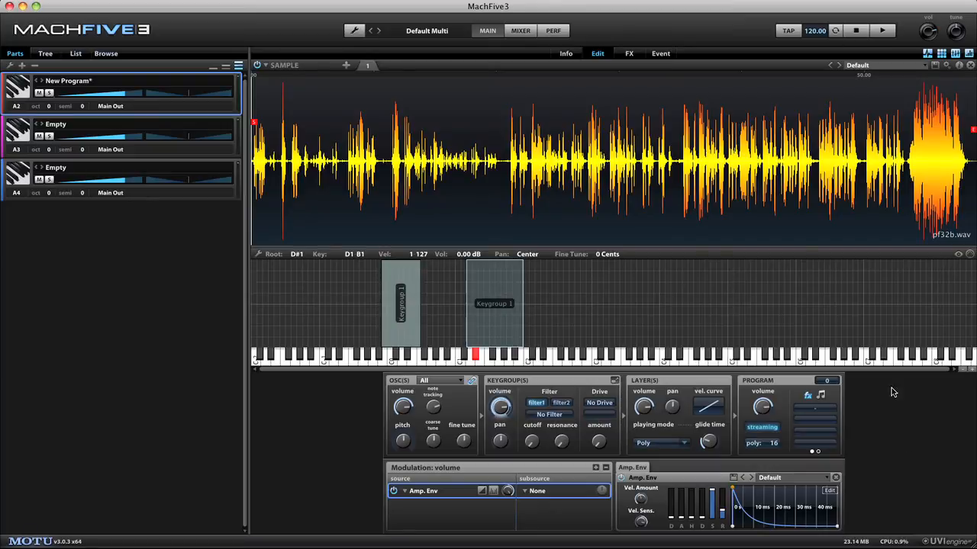
left_click(345, 64)
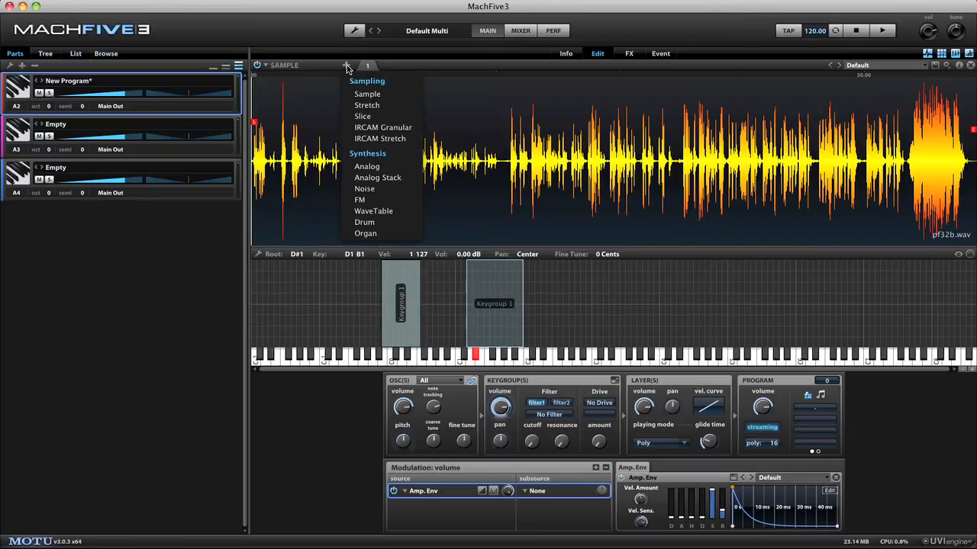